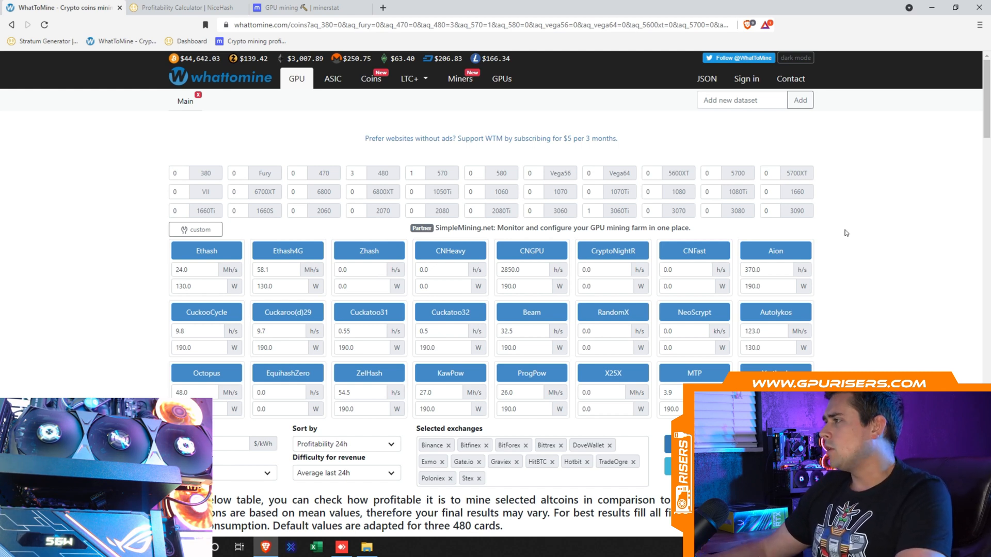
pyautogui.moveTo(737, 210)
pyautogui.write('1')
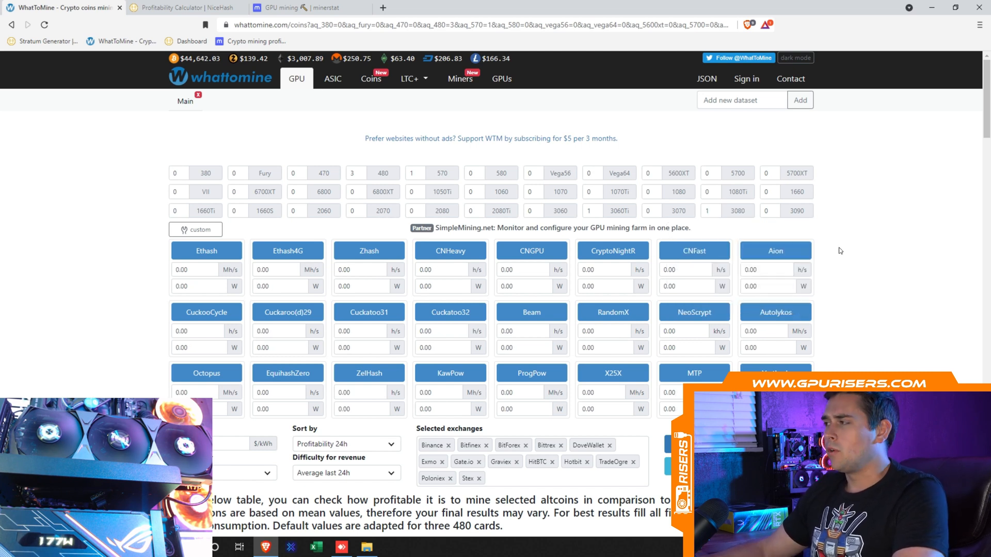
# Load one RTX 3080's default hashrates and lower Ethash to 49.5 MH/s for an LHR card
pyautogui.click(710, 211)
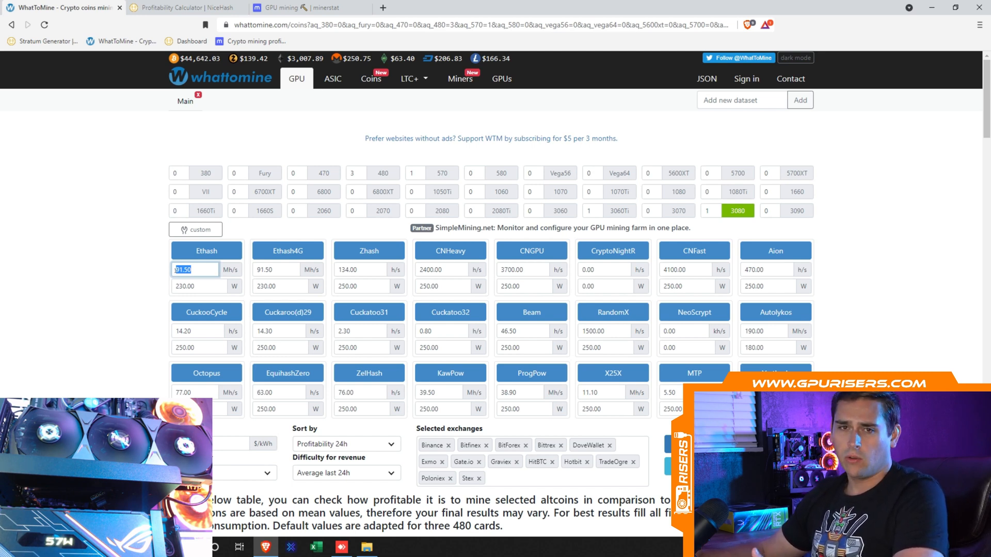
pyautogui.write('49.5')
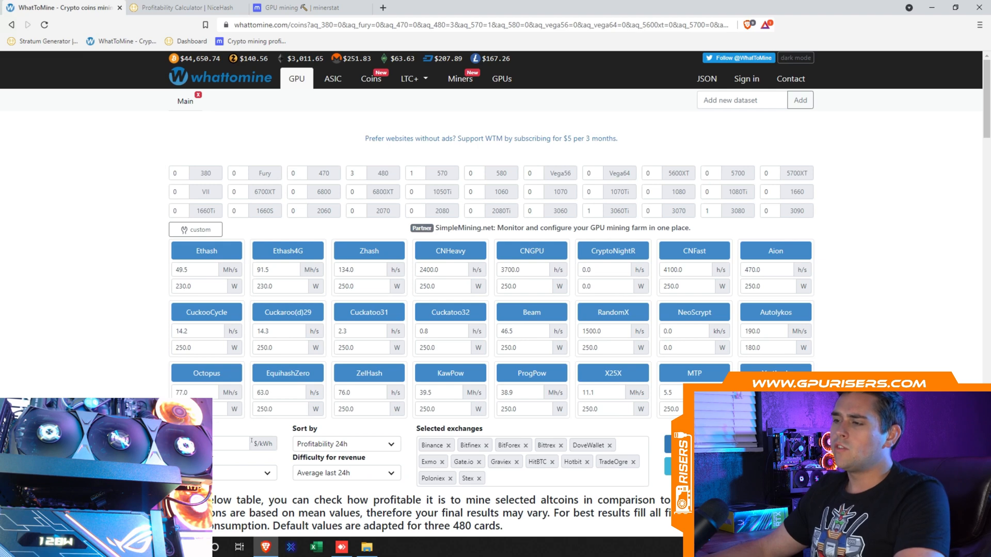
# Scroll to the coin profitability table ranking Ergo, Nicehash-Autolykos and Ravencoin
pyautogui.scroll(-3)
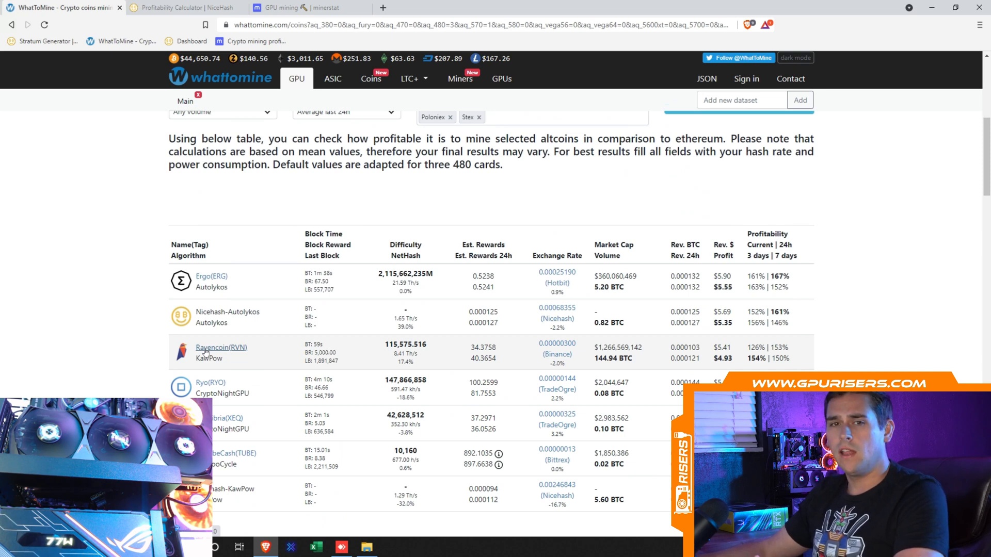
pyautogui.moveTo(282, 330)
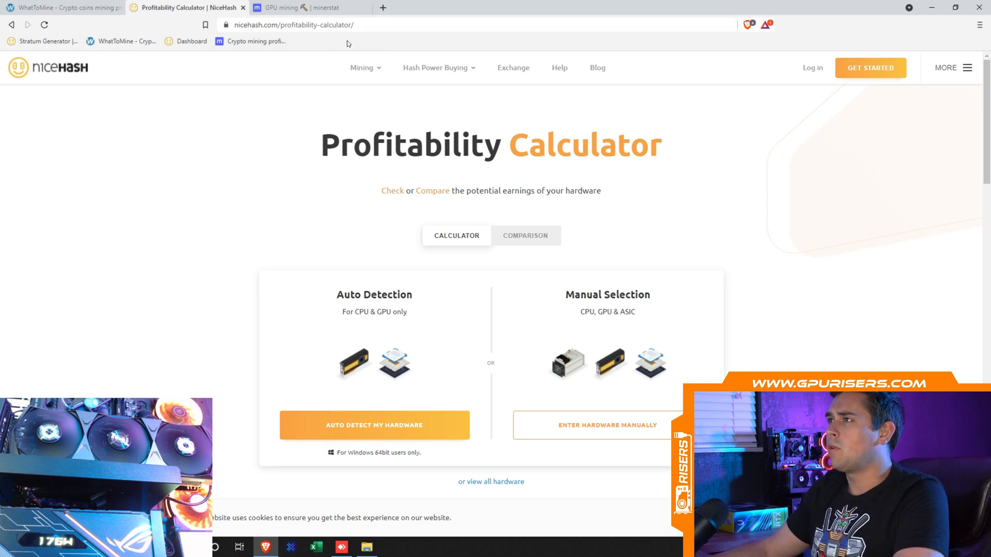
# Enter hardware manually, choose NVIDIA RTX 3080 and calculate its 5.75 USD daily estimate
pyautogui.scroll(-3)
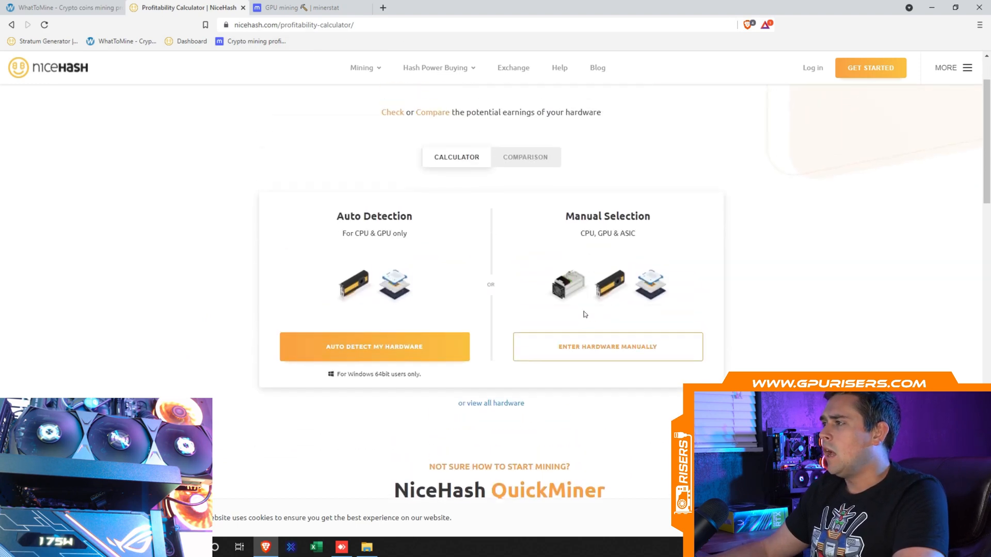
pyautogui.click(607, 347)
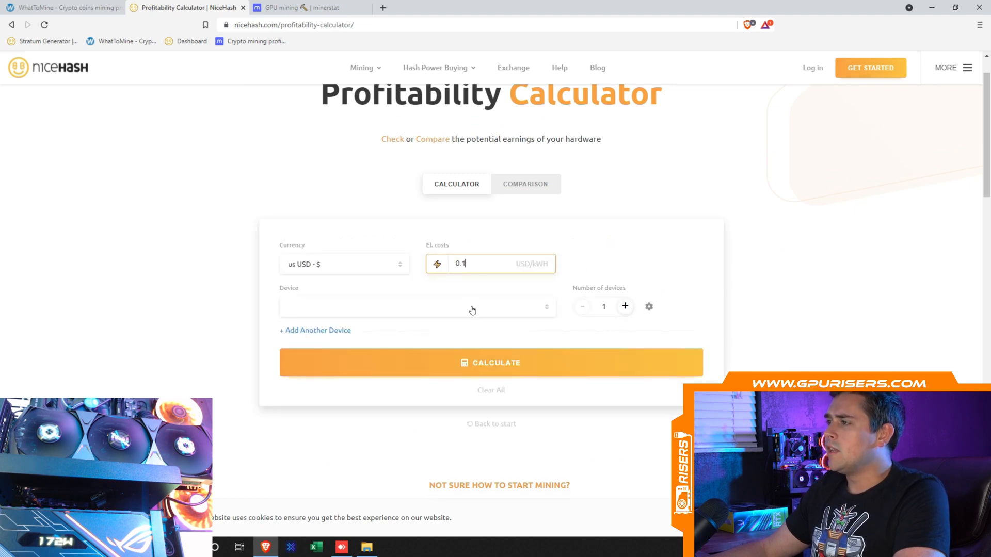
pyautogui.click(417, 308)
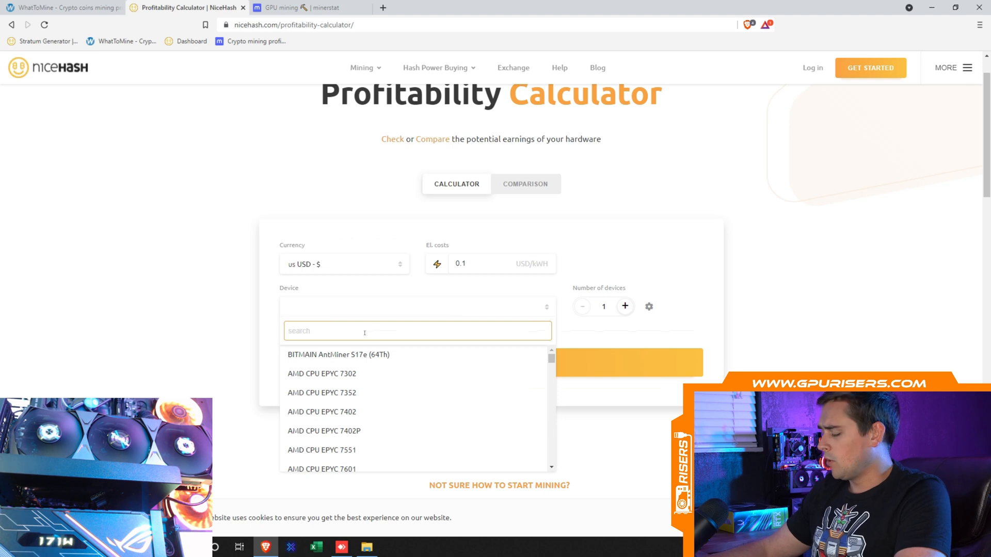
pyautogui.write('3080')
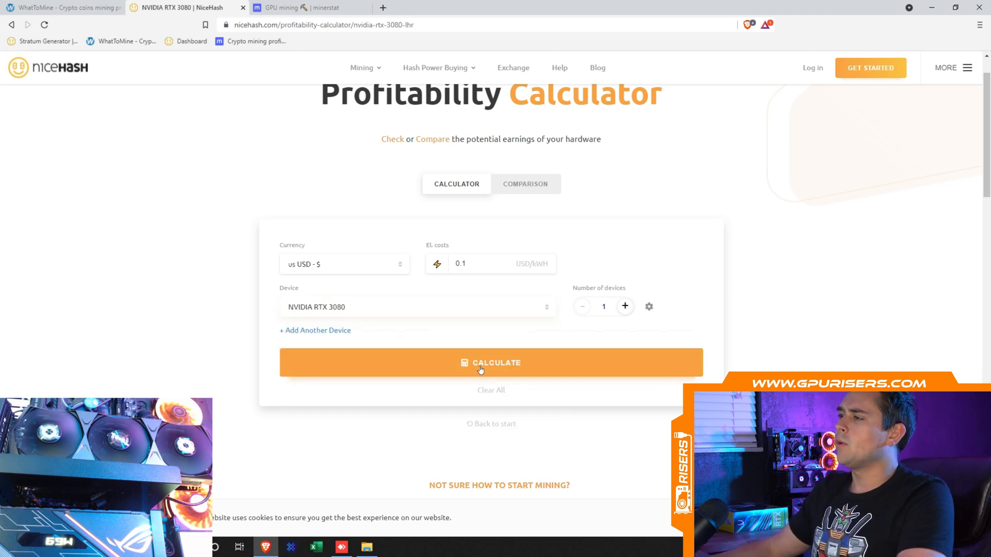
pyautogui.click(491, 363)
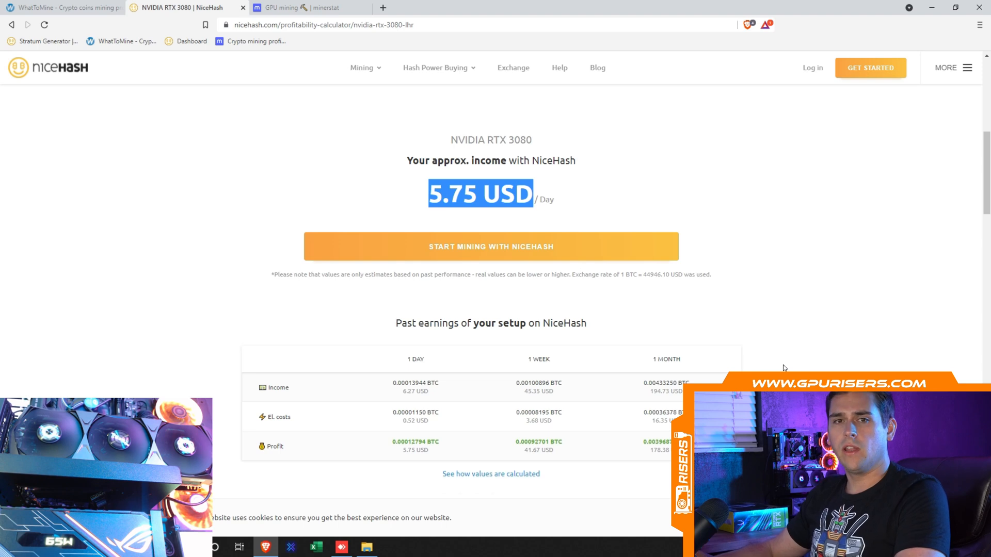
pyautogui.scroll(-3)
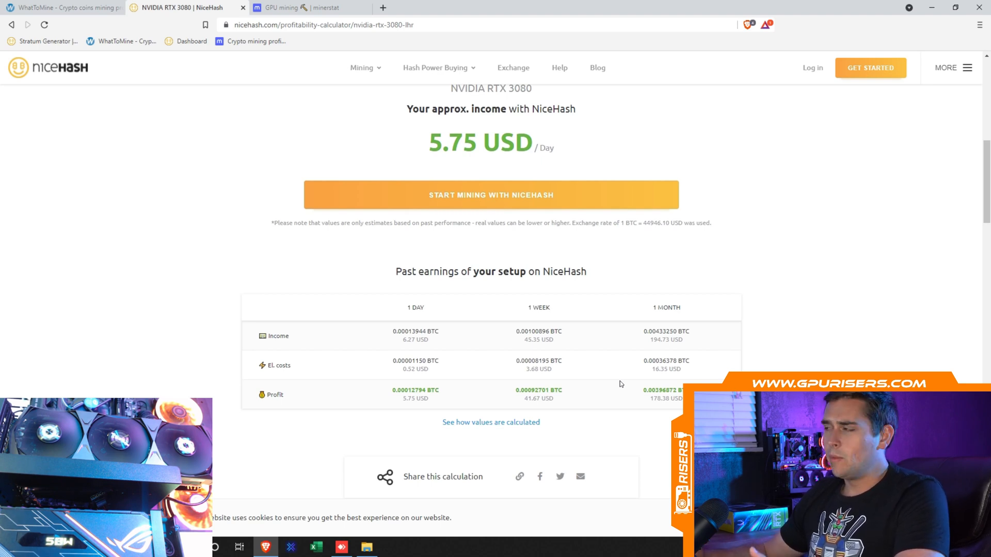
# Scroll to the algorithm earnings breakdown showing KawPow at 83.1% for the RTX 3080
pyautogui.scroll(-3)
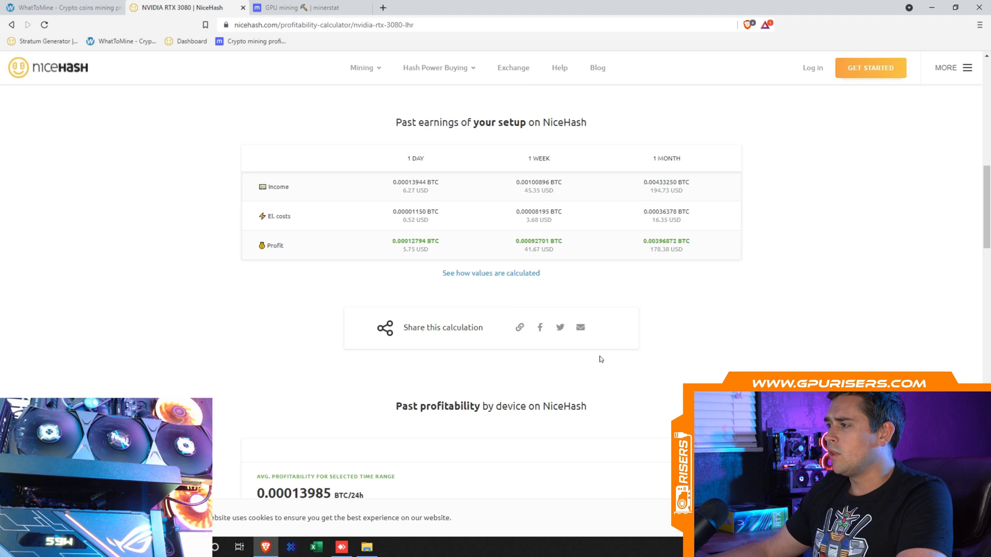
pyautogui.scroll(-3)
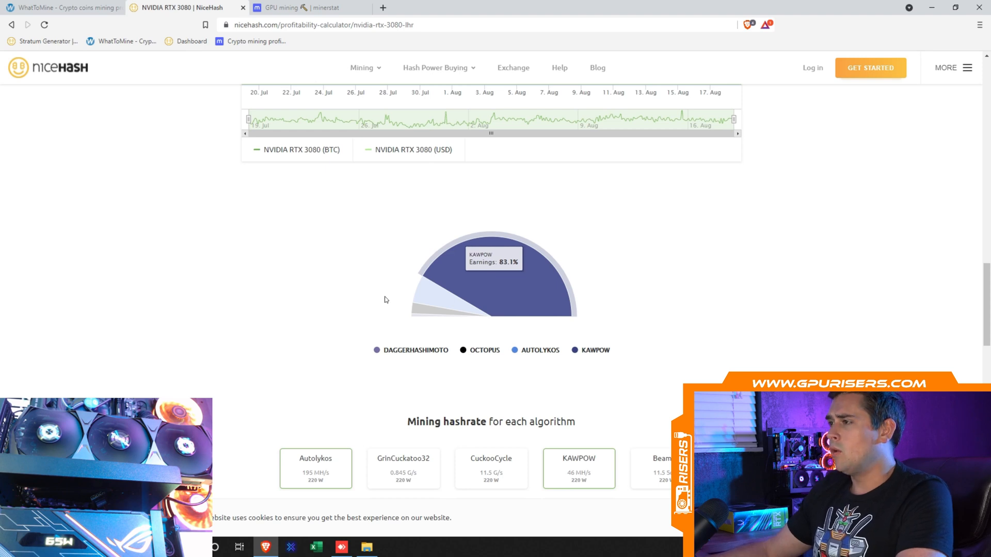
pyautogui.moveTo(436, 299)
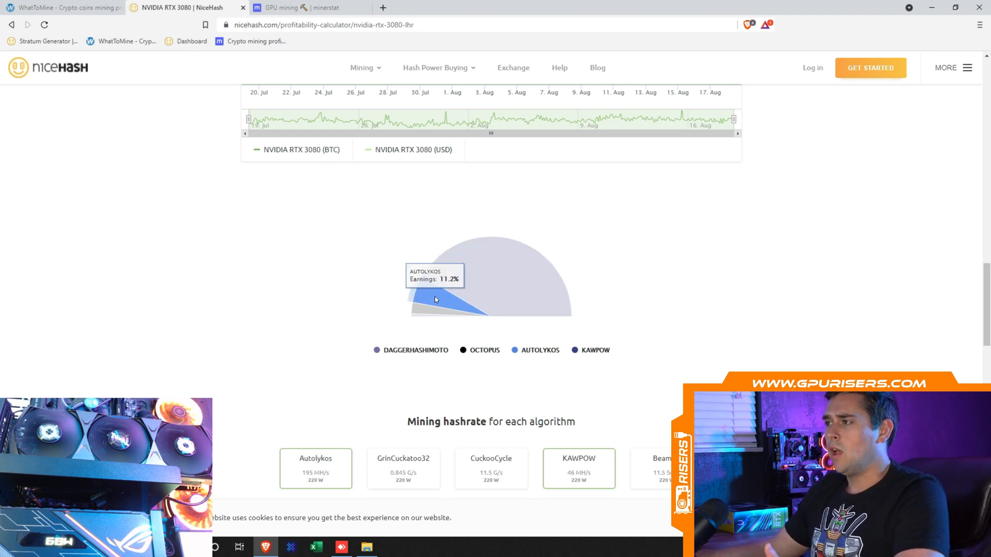
pyautogui.moveTo(525, 305)
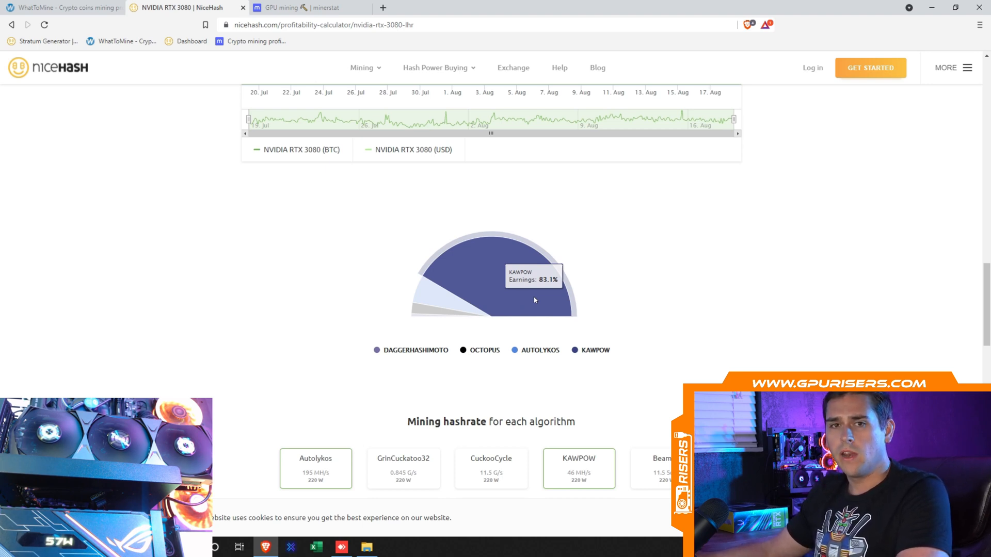
pyautogui.moveTo(324, 312)
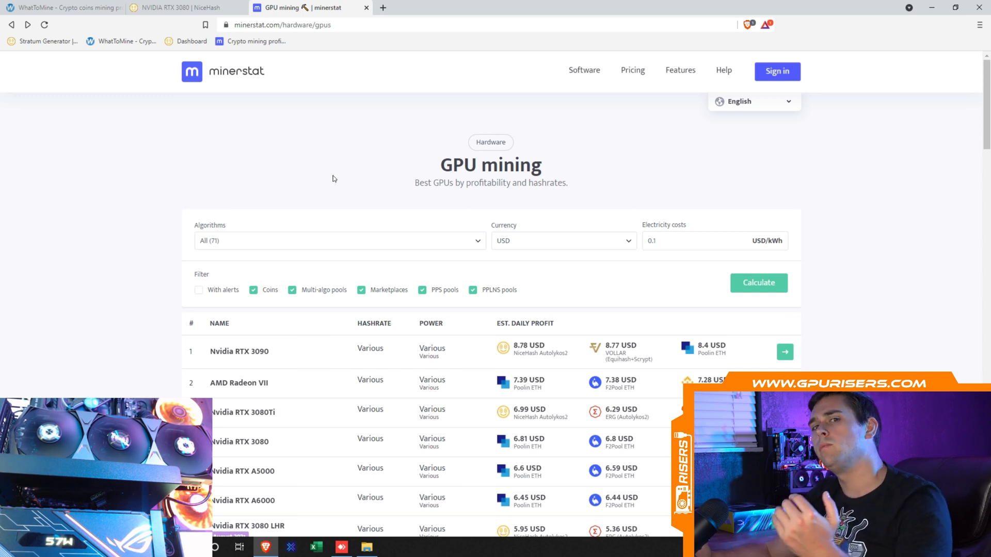
# Scroll the GPU rankings and open the Nvidia RTX 3080 LHR profitability page
pyautogui.scroll(-3)
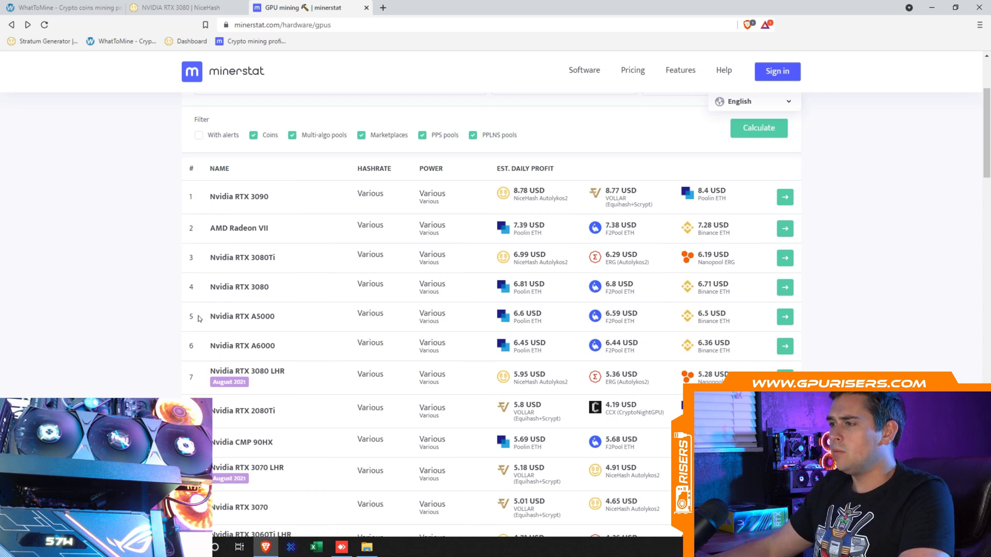
pyautogui.click(247, 370)
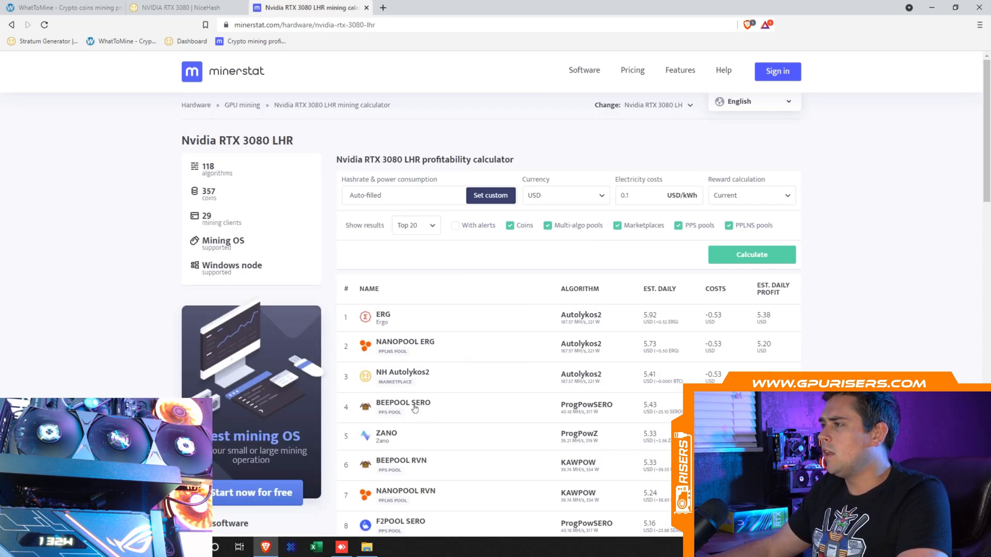
pyautogui.scroll(-3)
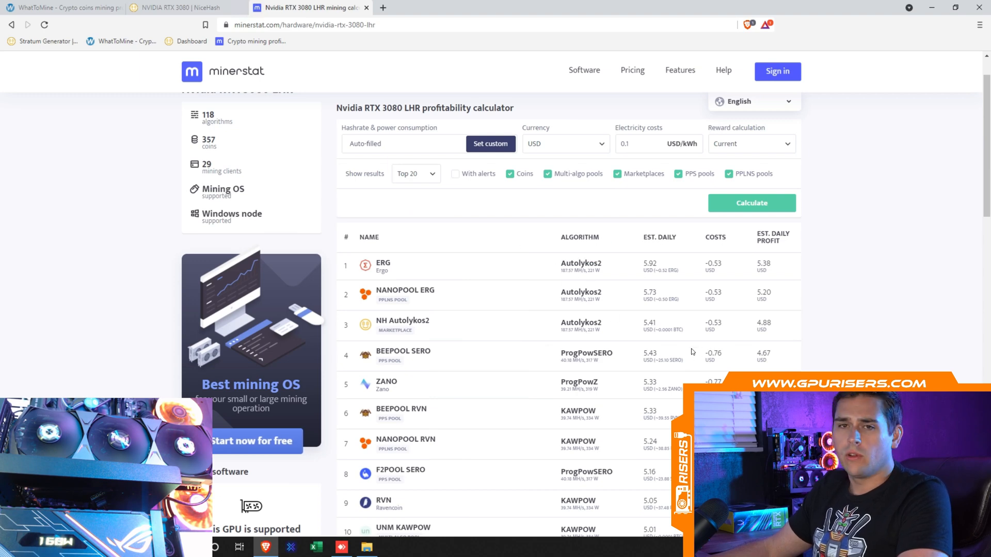
pyautogui.scroll(-3)
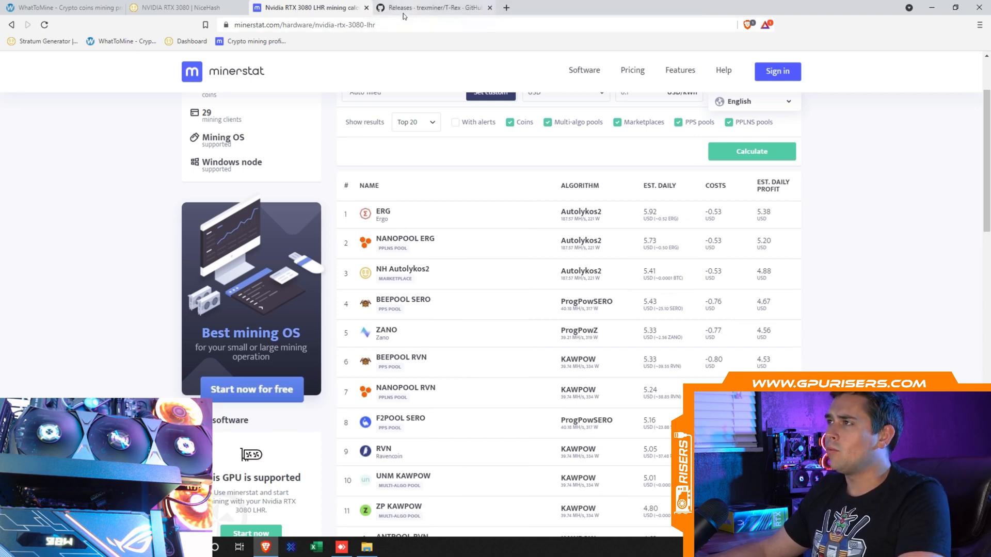
pyautogui.click(433, 9)
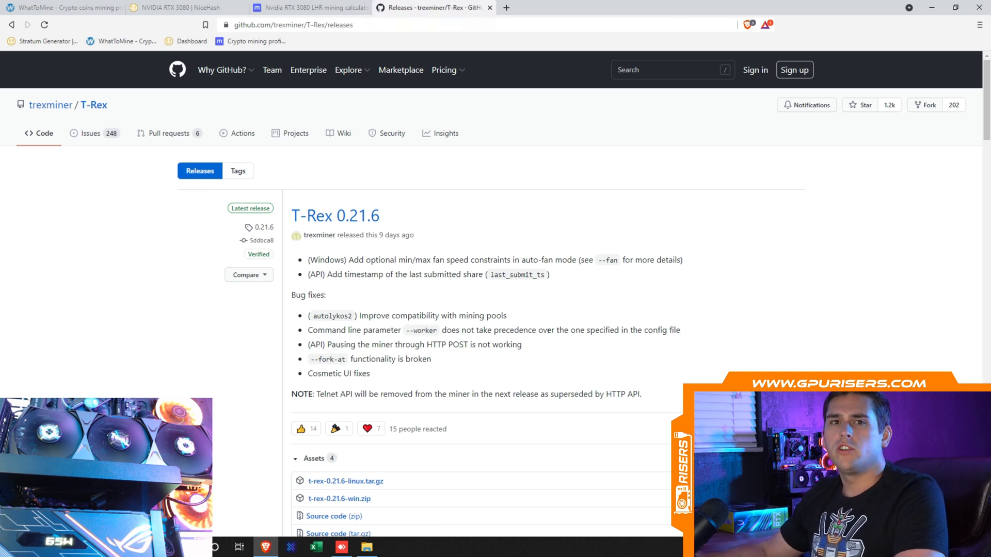
pyautogui.moveTo(460, 226)
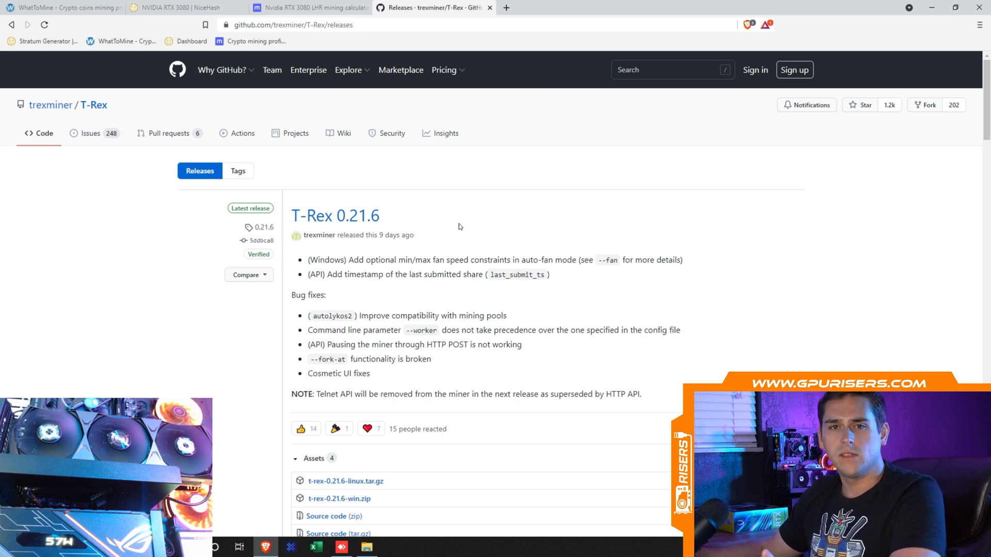
# Read the T-Rex 0.21.6 release notes, then minimize the browser to reveal the desktop
pyautogui.scroll(-3)
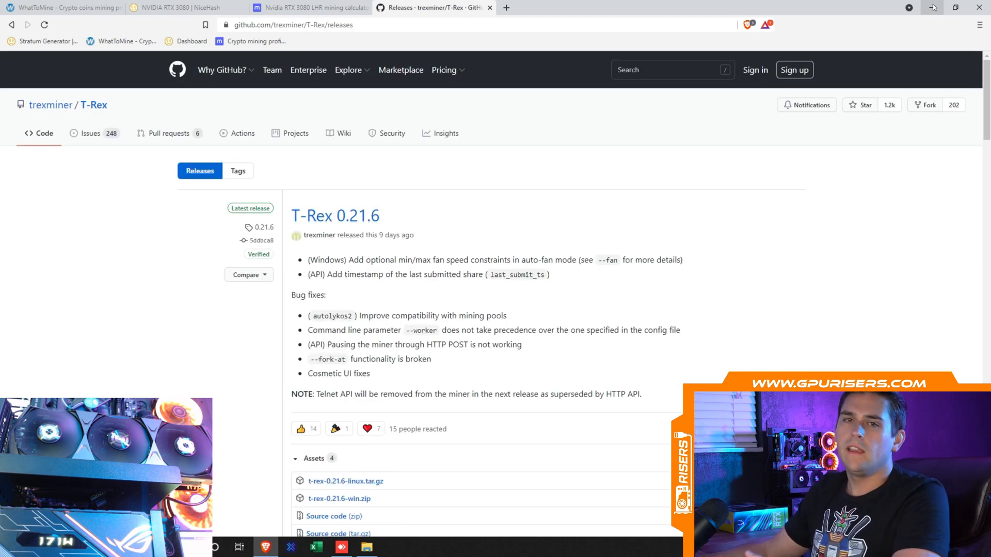
pyautogui.moveTo(932, 7)
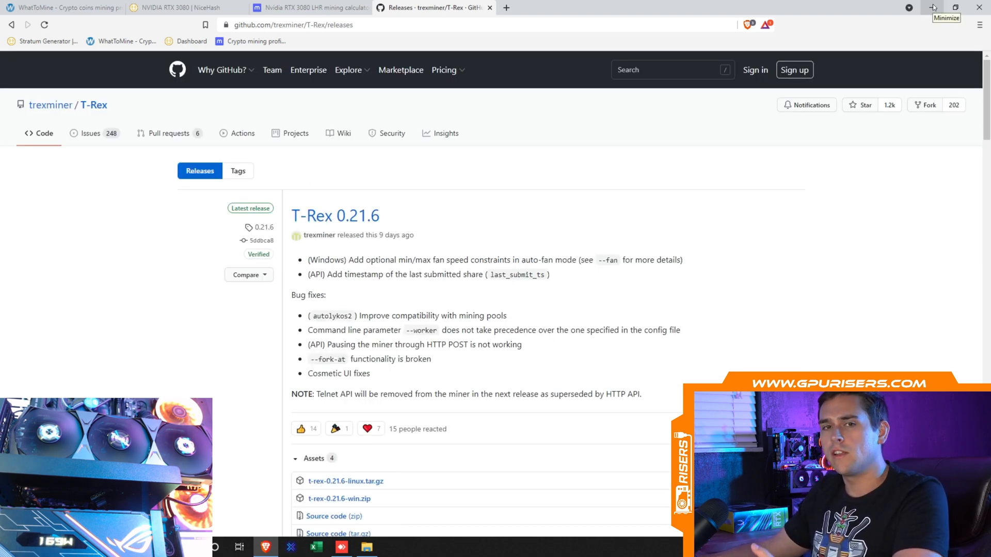
pyautogui.click(932, 7)
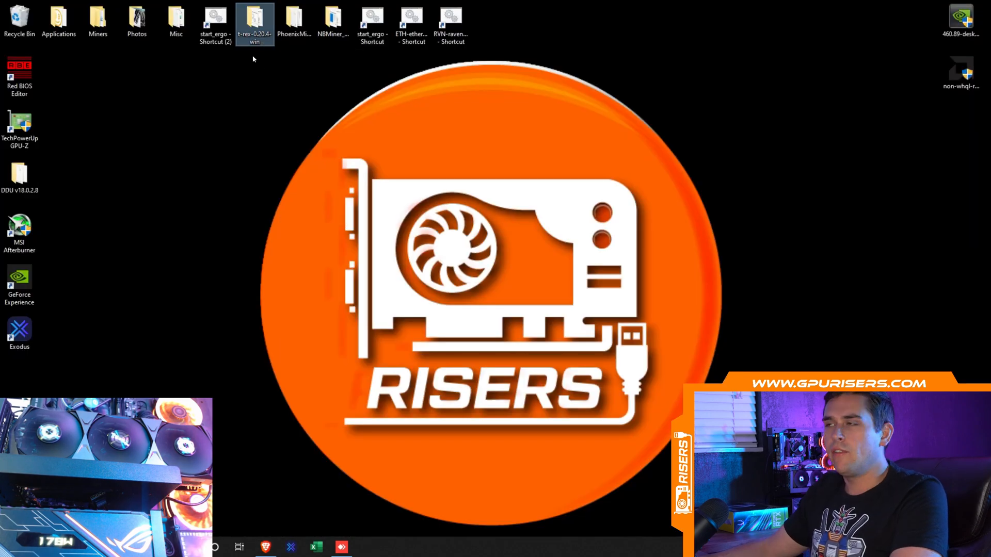
# Open the t-rex-0.20.4-win folder and bring up file options for RVN-ravenminer
pyautogui.doubleClick(254, 18)
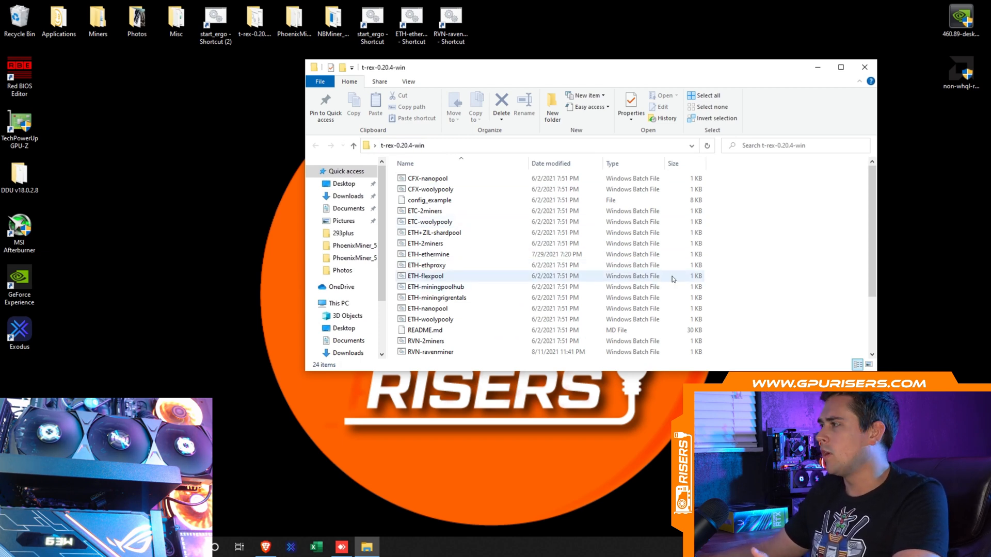
pyautogui.scroll(-3)
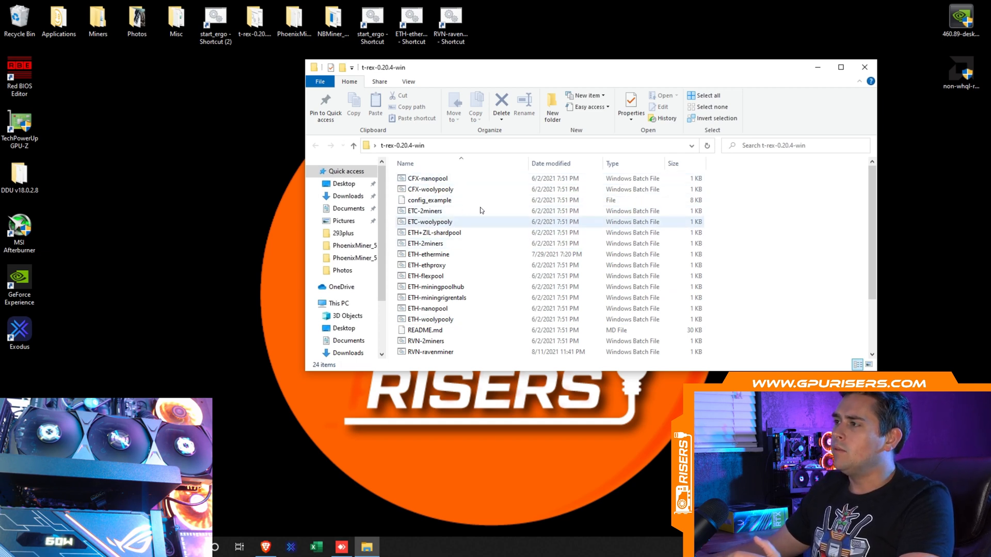
pyautogui.scroll(-3)
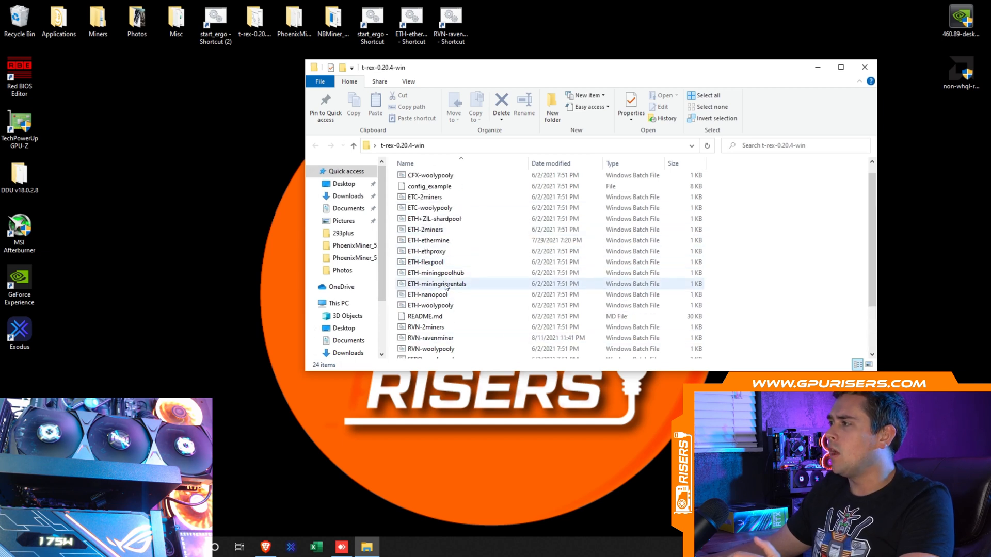
pyautogui.scroll(-3)
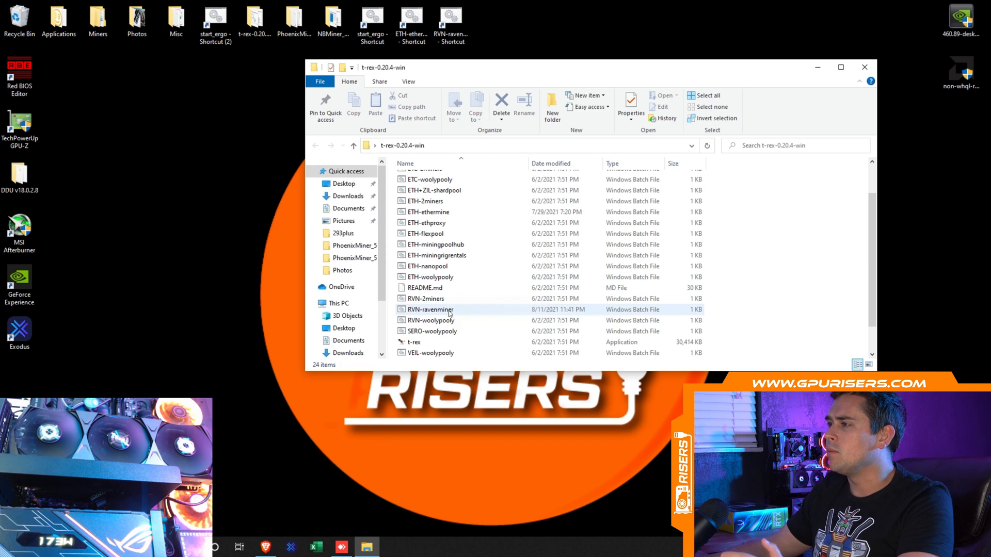
pyautogui.moveTo(445, 310)
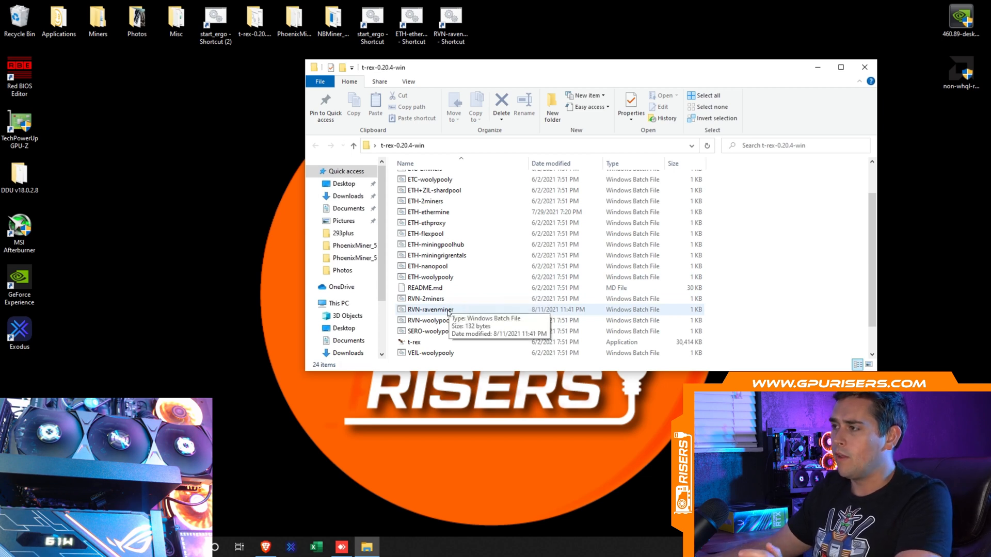
pyautogui.rightClick(429, 309)
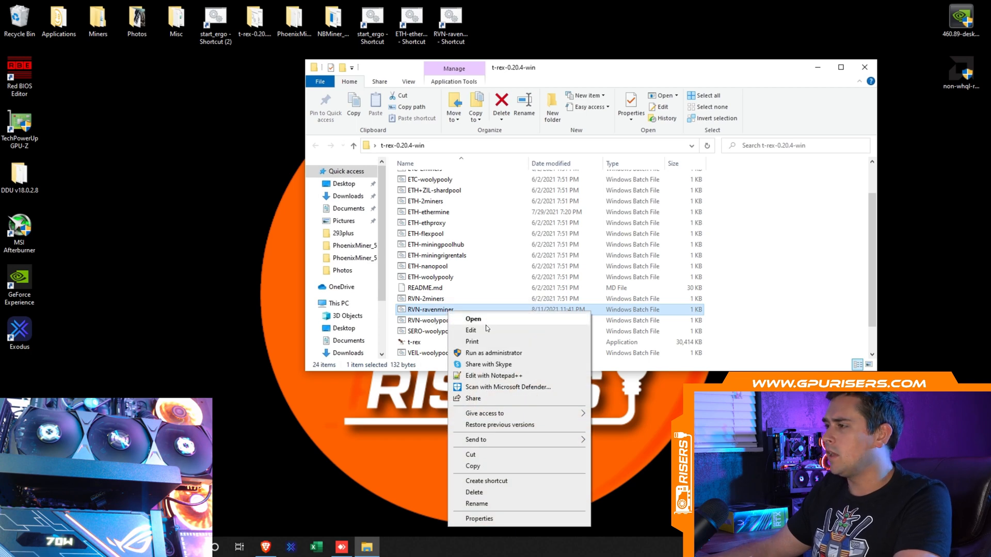
# Edit RVN-ravenminer in Notepad, highlight the NiceHash kawpow server address, then return to its file options
pyautogui.click(471, 330)
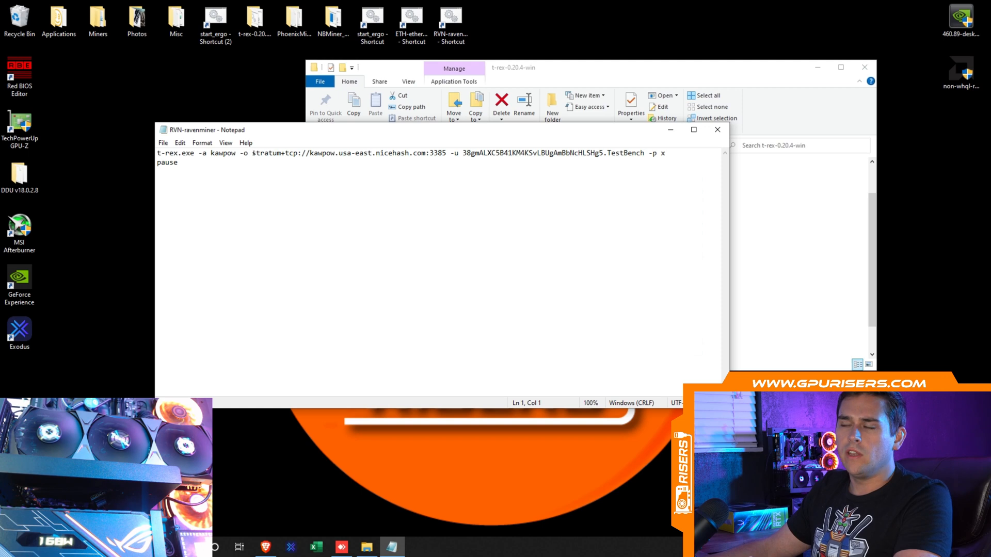
pyautogui.moveTo(251, 153); pyautogui.dragTo(446, 152)
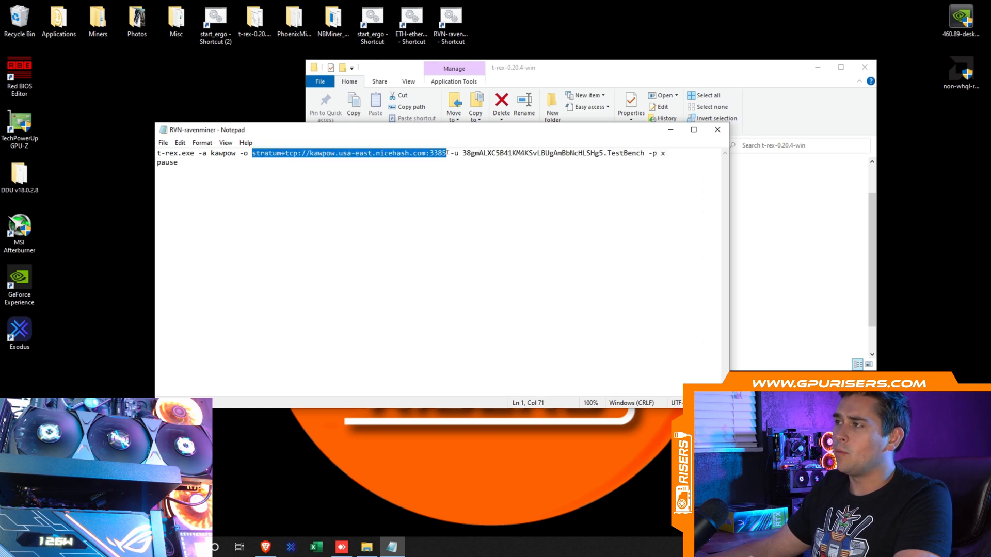
pyautogui.moveTo(355, 144)
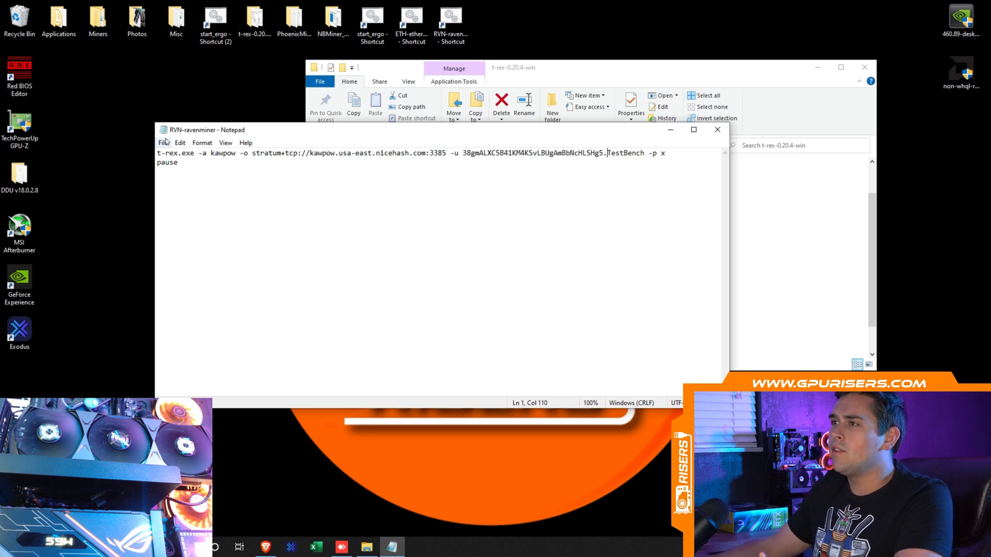
pyautogui.rightClick(429, 310)
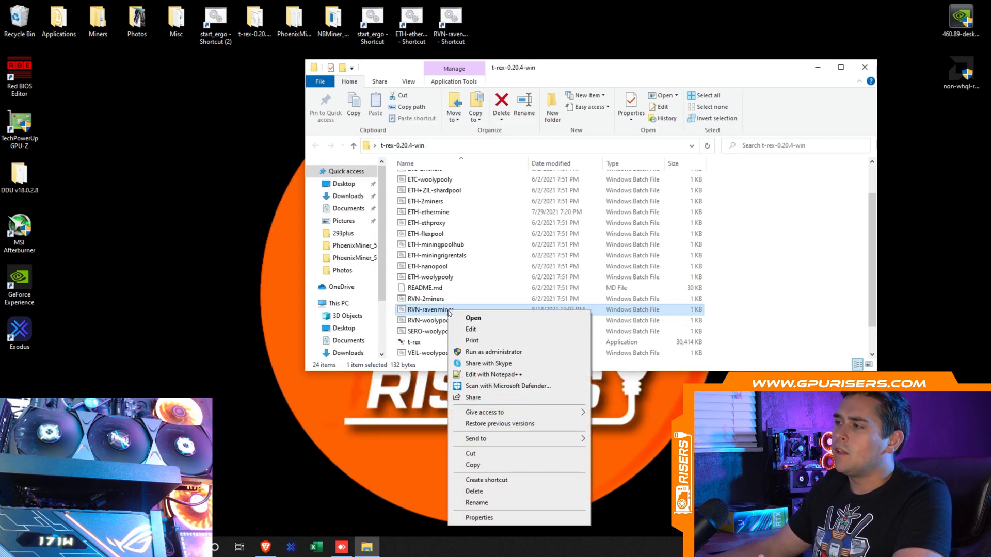
pyautogui.moveTo(522, 479)
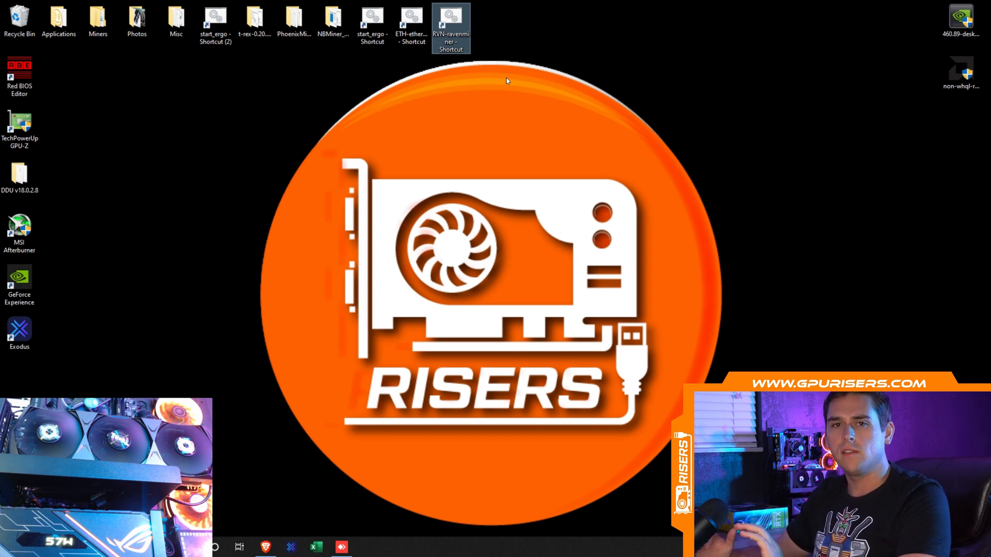
pyautogui.moveTo(500, 81)
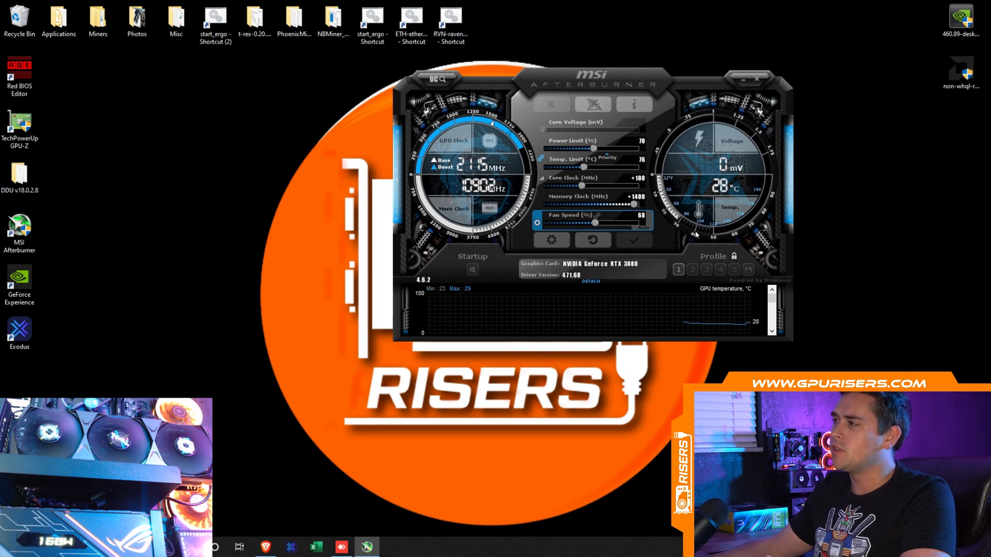
pyautogui.moveTo(741, 81)
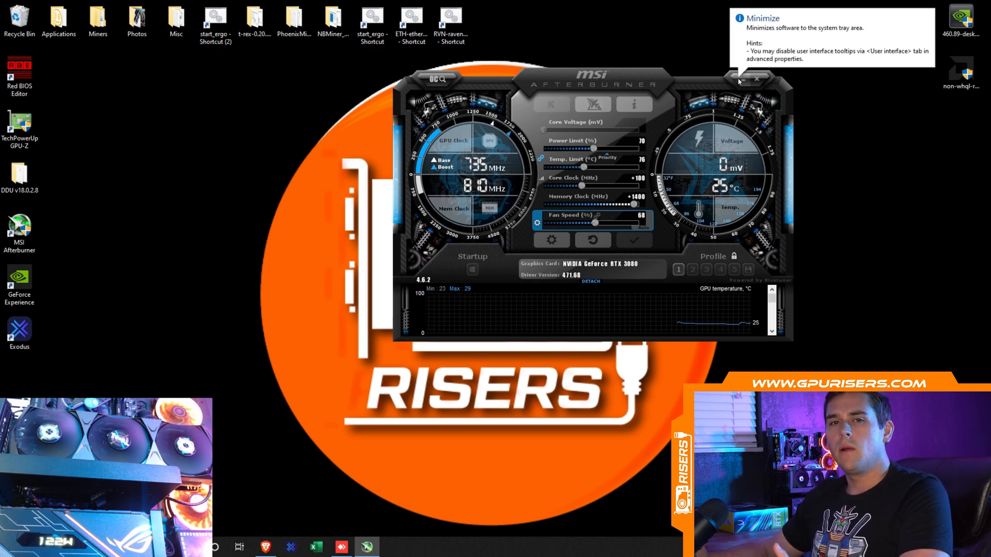